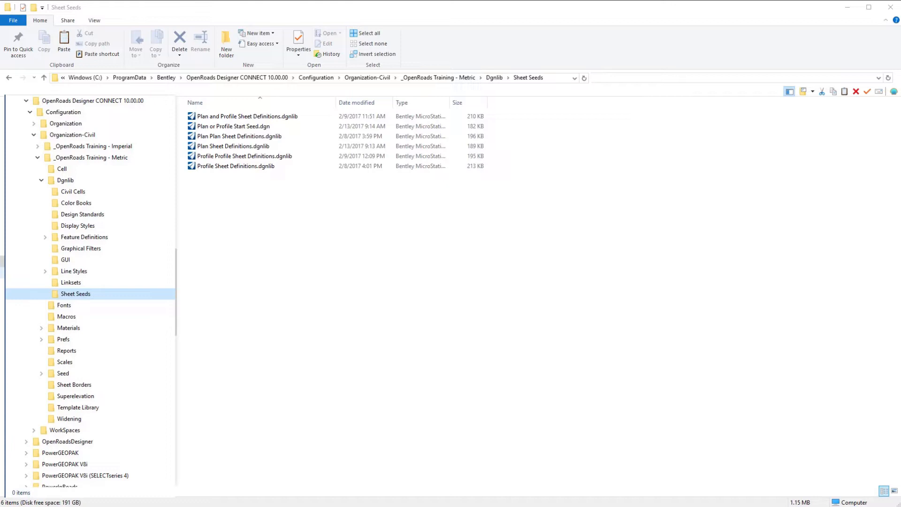
Step: Copy Seed2D - Metric Design.dgn into Sheet Seeds as Cross Section Start Seed.dgn
click(60, 373)
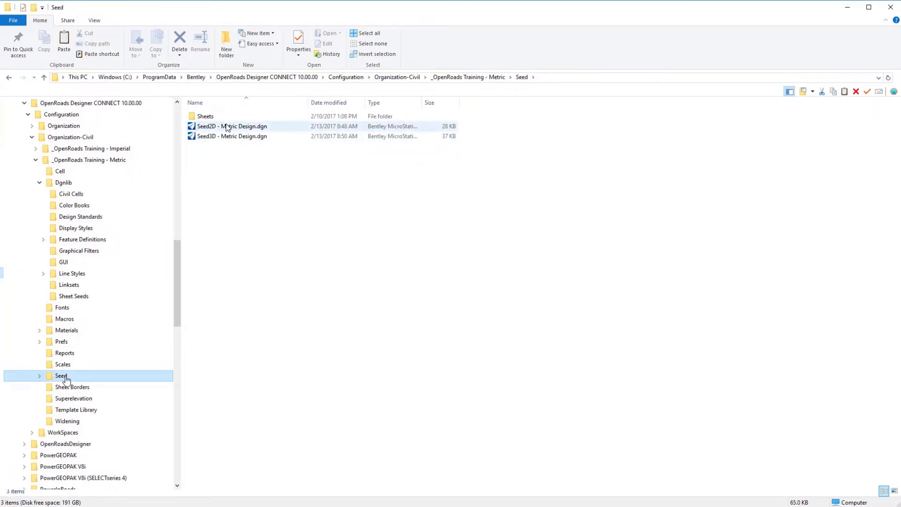
click(233, 126)
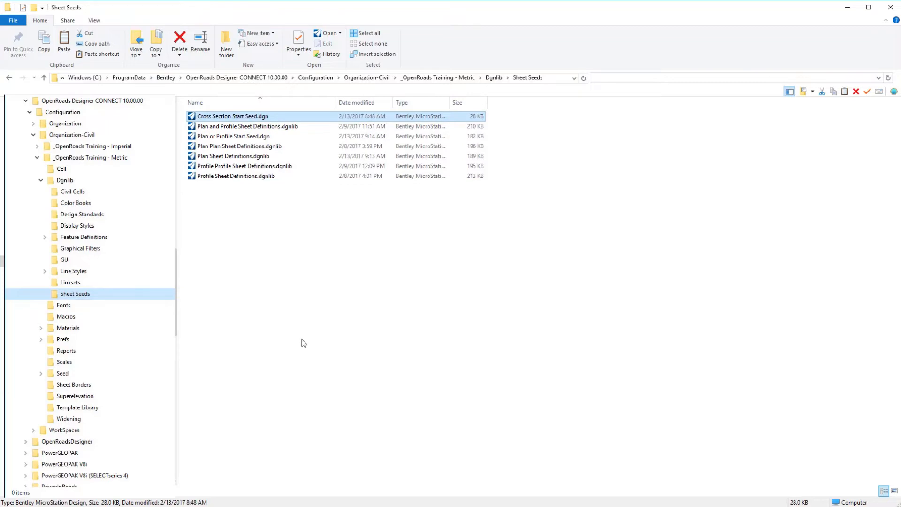
Step: Open Cross Section Start Seed.dgn and draw a 1000-long line starting at xy=0,0
double_click(233, 116)
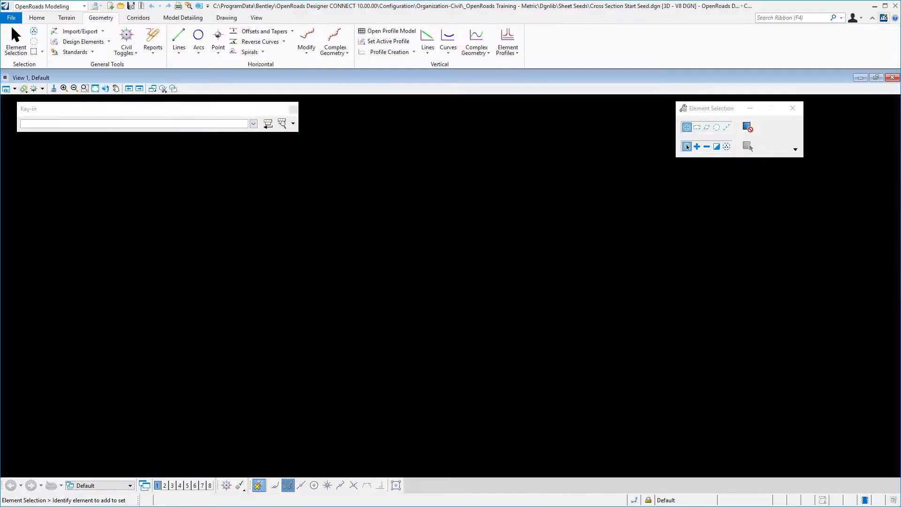
mouse_move(311, 94)
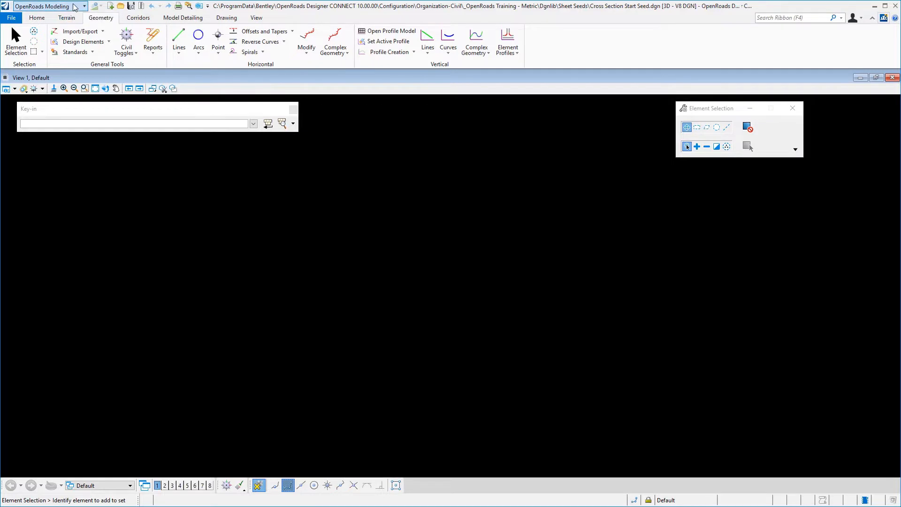
mouse_move(179, 36)
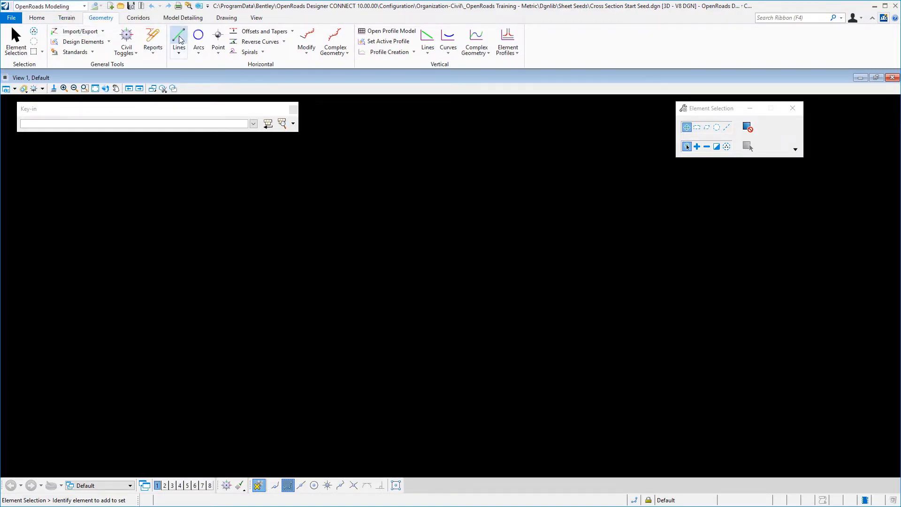
click(179, 40)
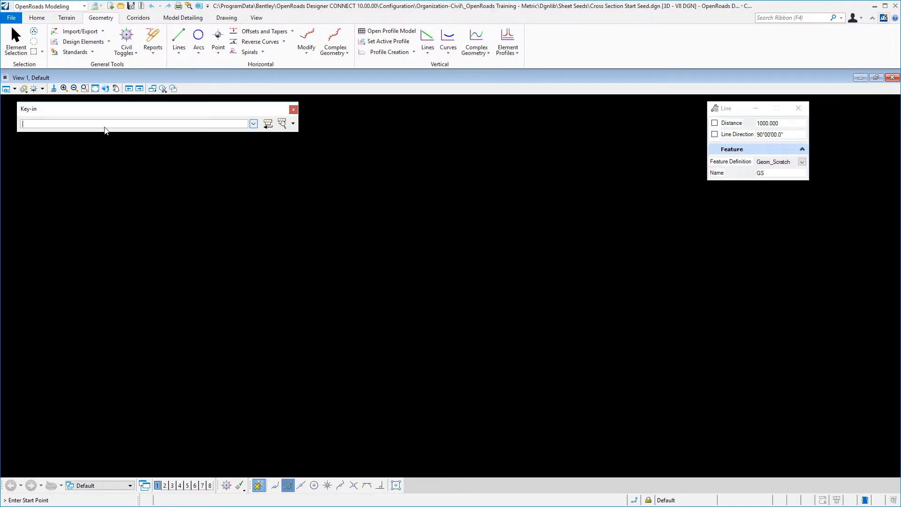
mouse_move(107, 127)
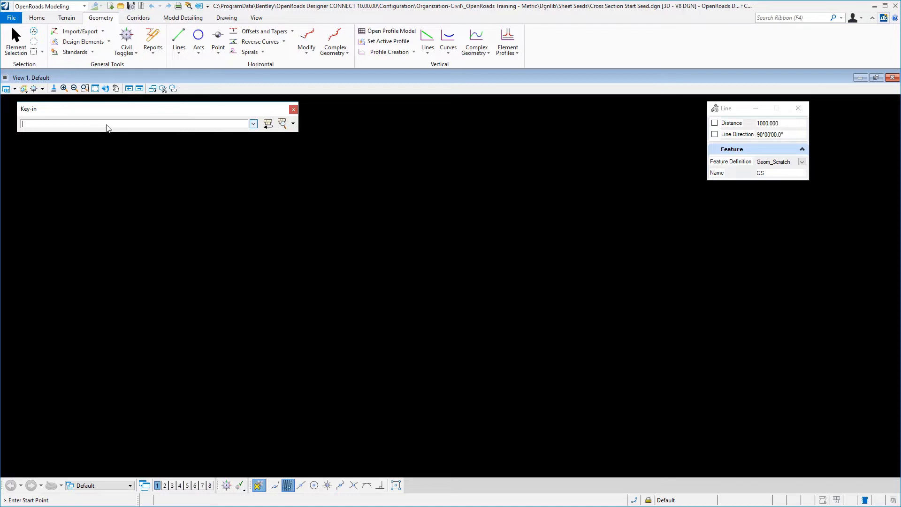
text(xy)
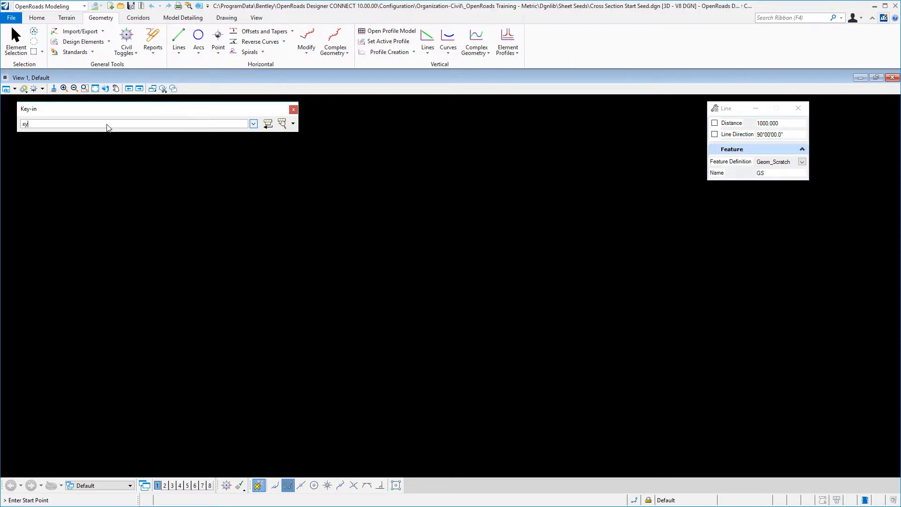
text(=0,0)
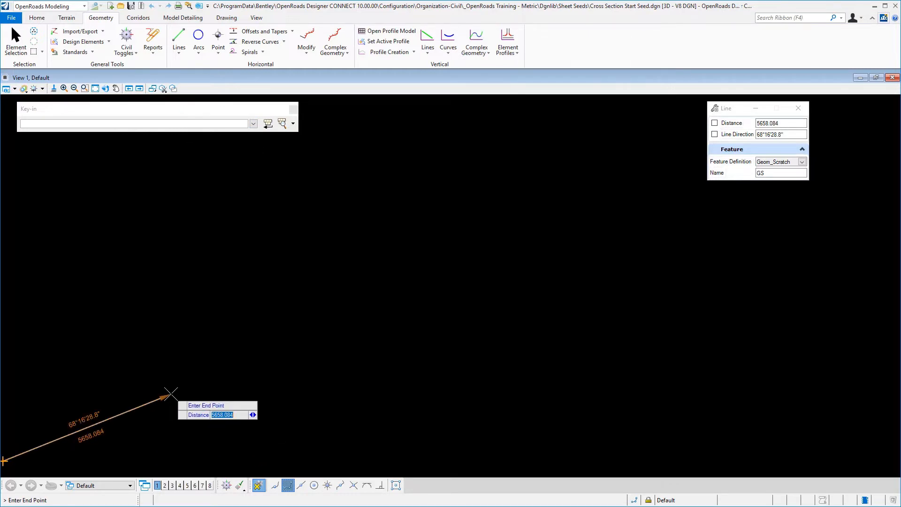
text(1000.000)
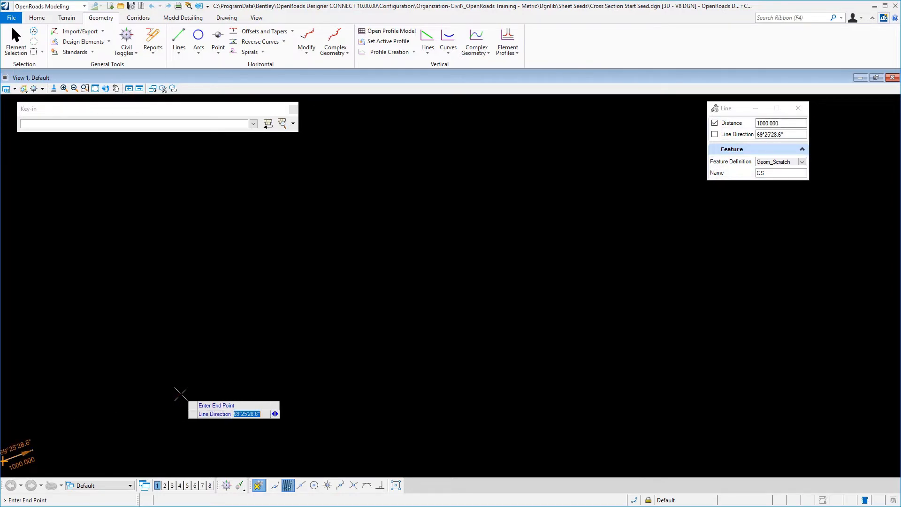
click(714, 134)
text(90°00'00.0)
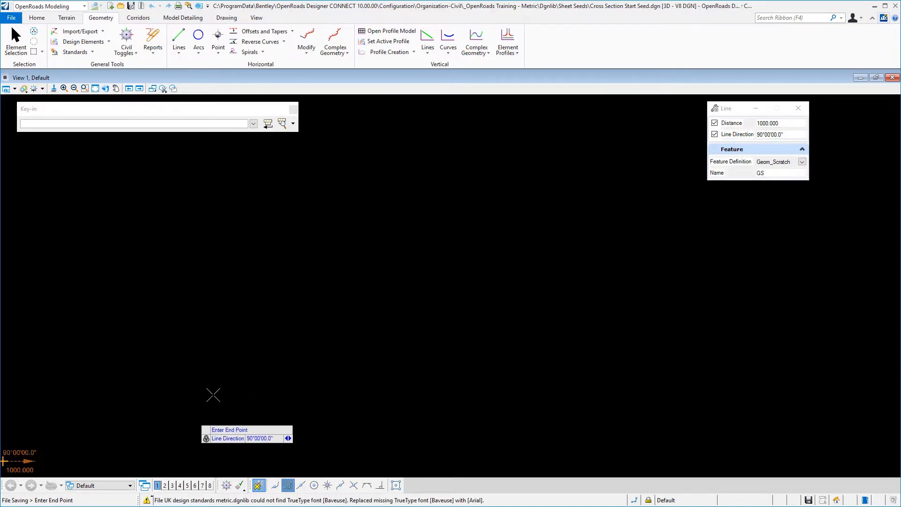
Step: Fit the line in the view and split the display into 2 side-by-side views
click(95, 88)
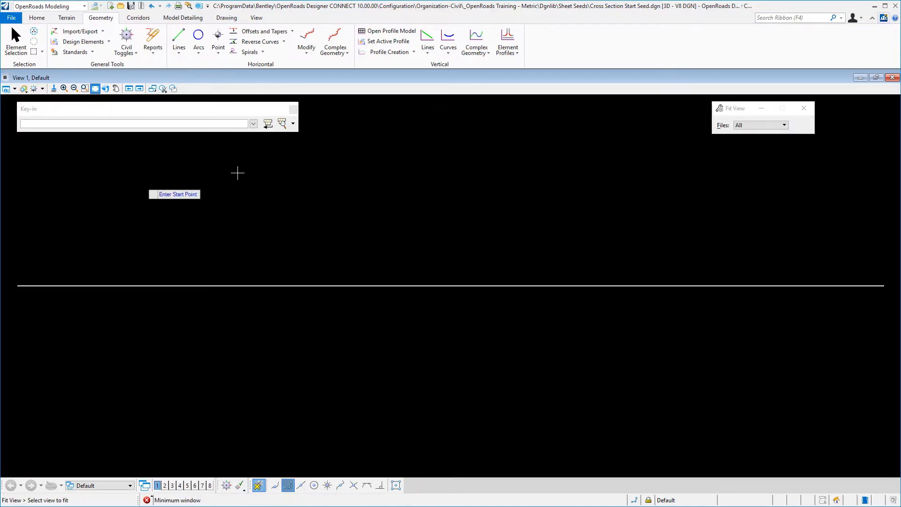
right_click(243, 168)
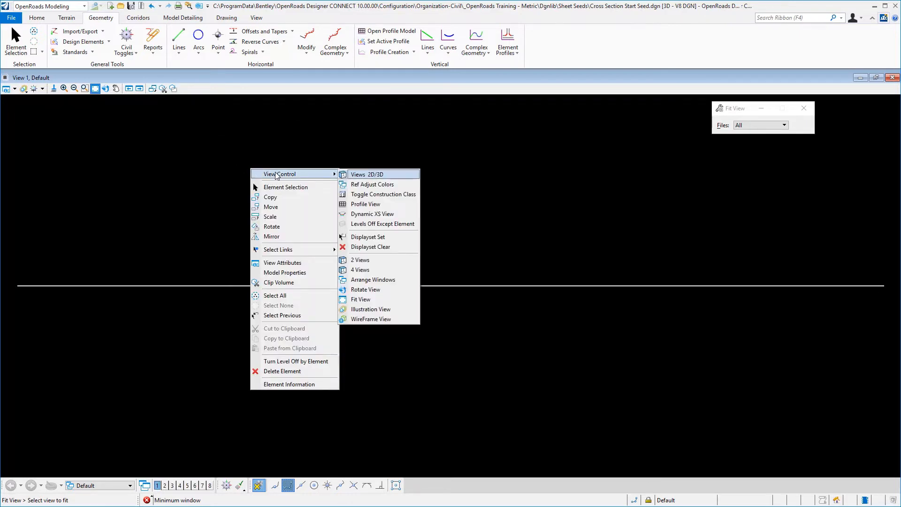
mouse_move(386, 197)
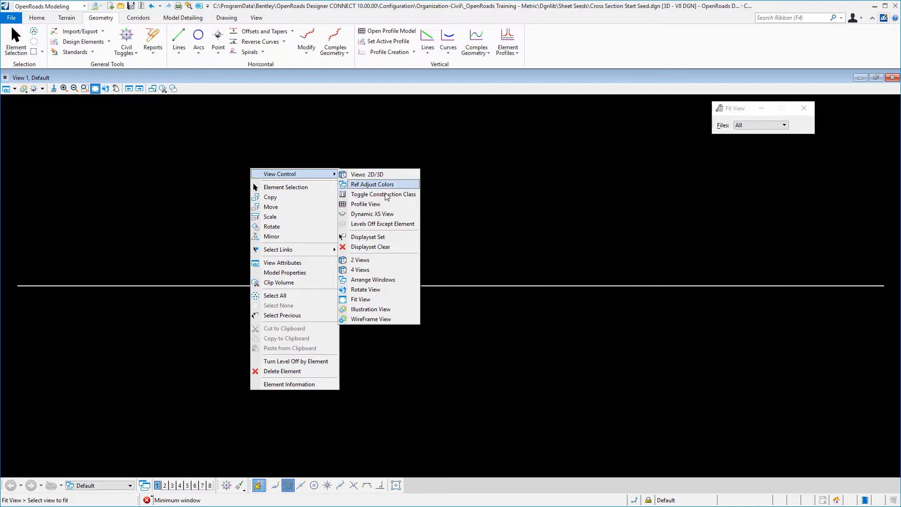
click(360, 259)
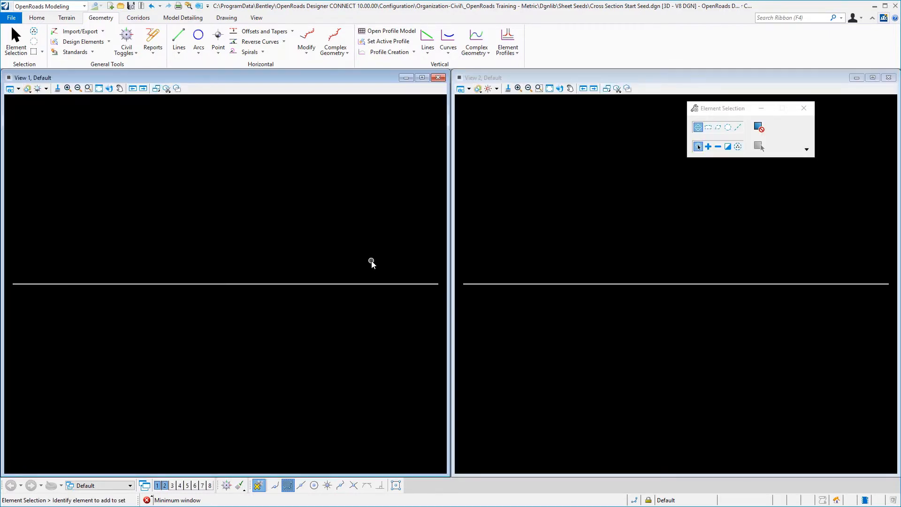
mouse_move(492, 157)
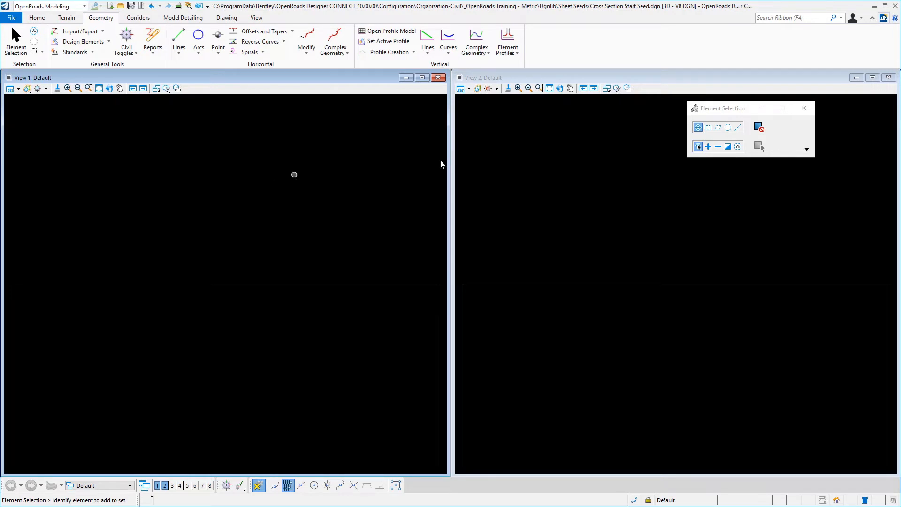
Step: Start Profile By Constant Elevation at elevation 10 for the line
click(507, 41)
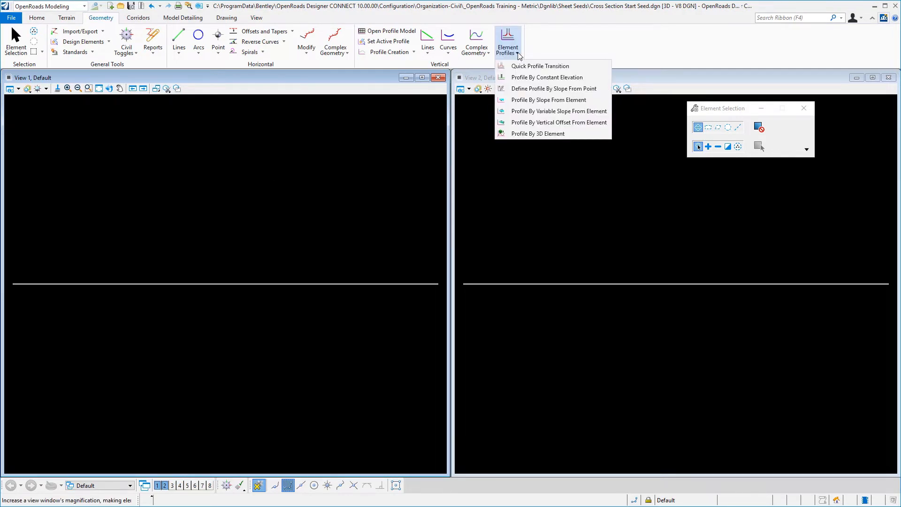
click(540, 66)
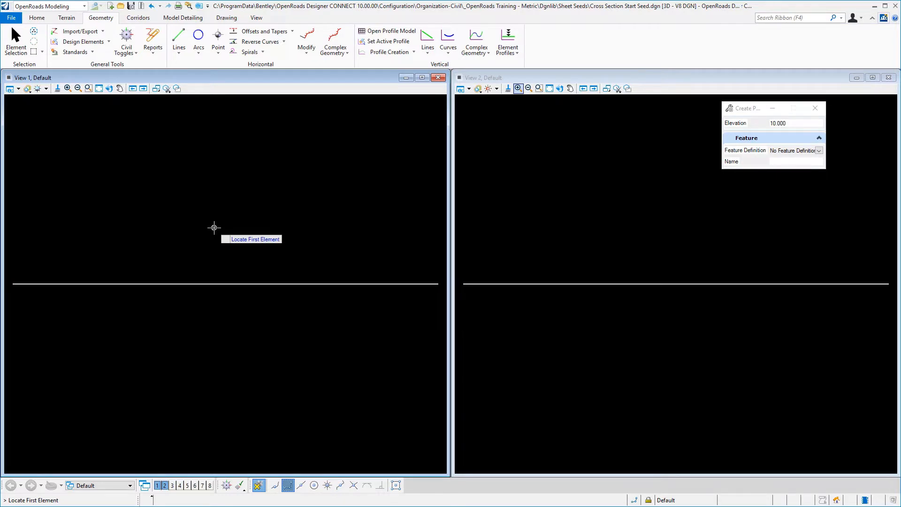
mouse_move(216, 283)
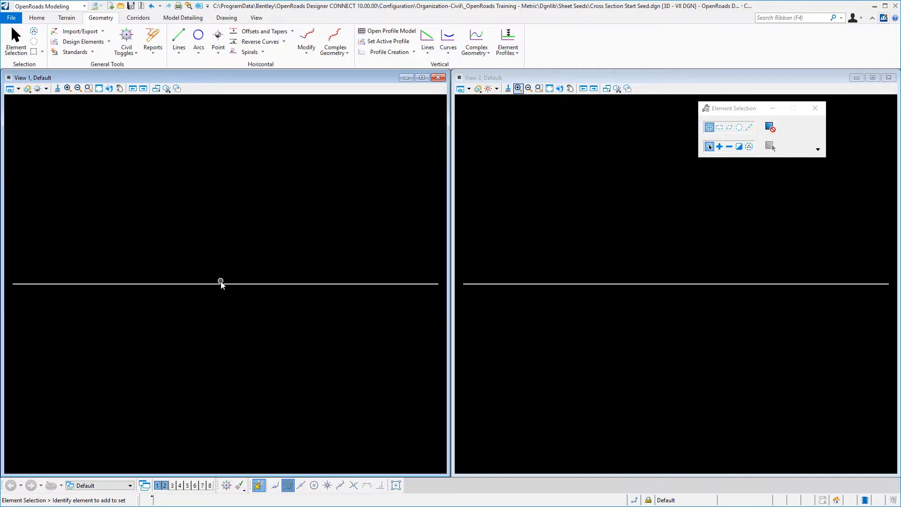
Step: Switch View 2 to the Default-3D model and fit the 3D line in it
click(461, 88)
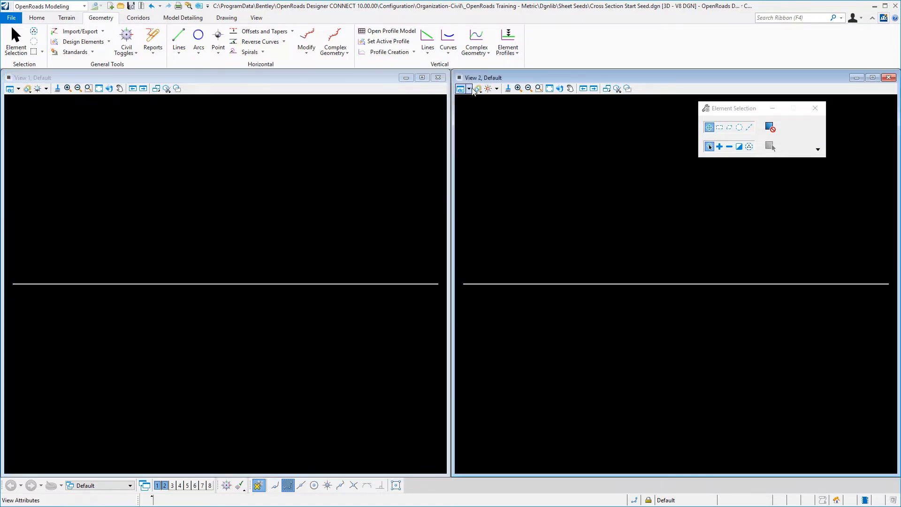
click(461, 88)
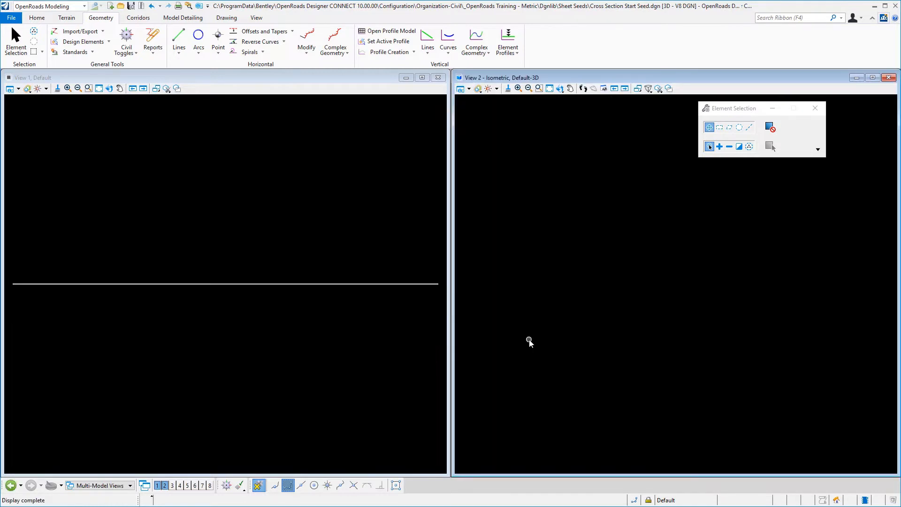
click(548, 89)
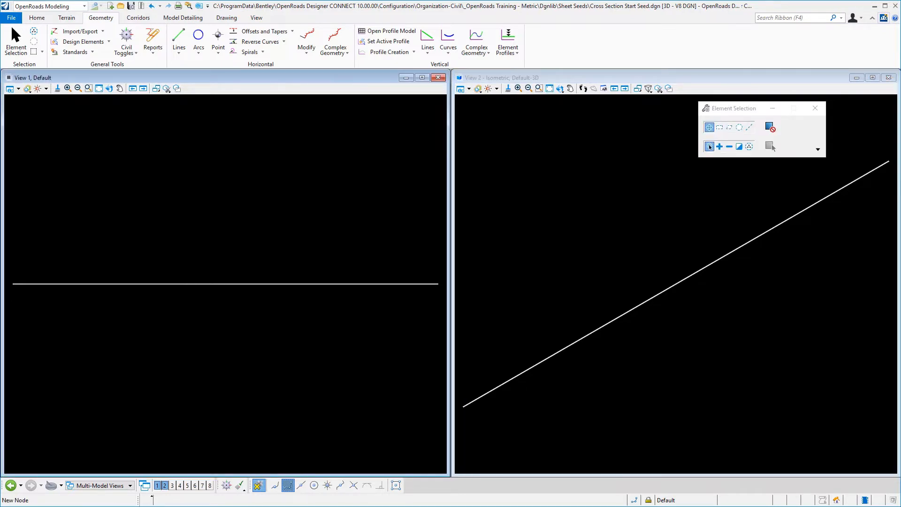
mouse_move(266, 156)
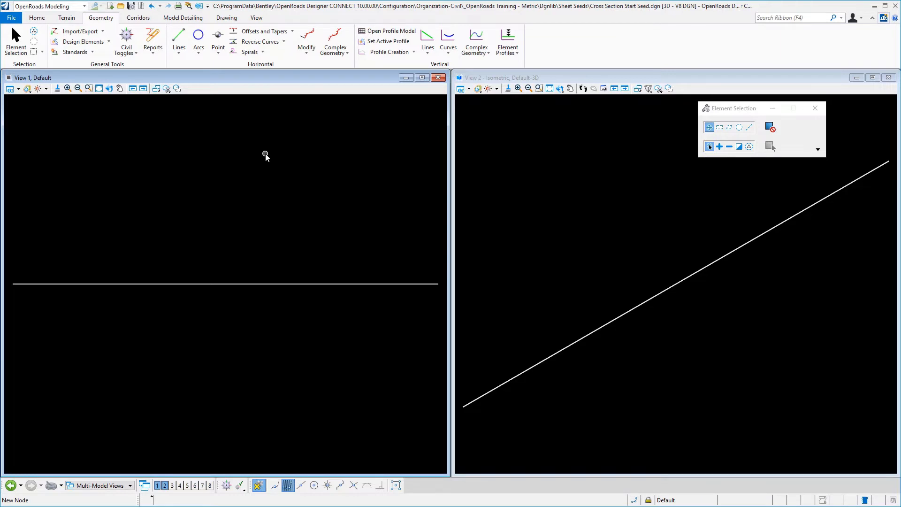
mouse_move(138, 18)
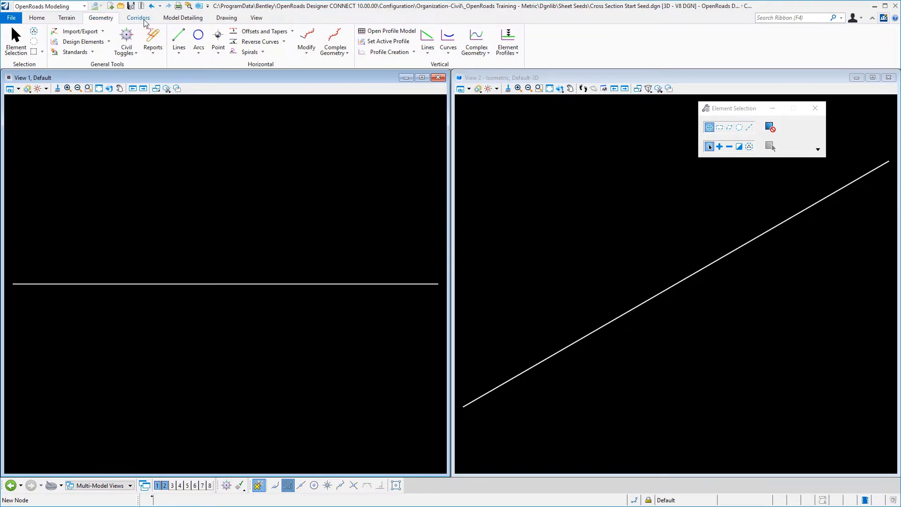
Step: Create a new template named null under Components in Create Template
click(138, 18)
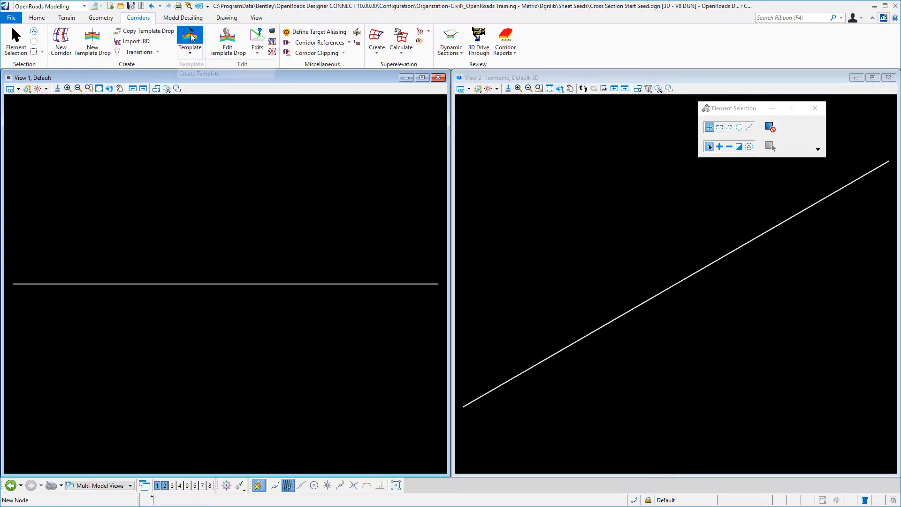
click(189, 41)
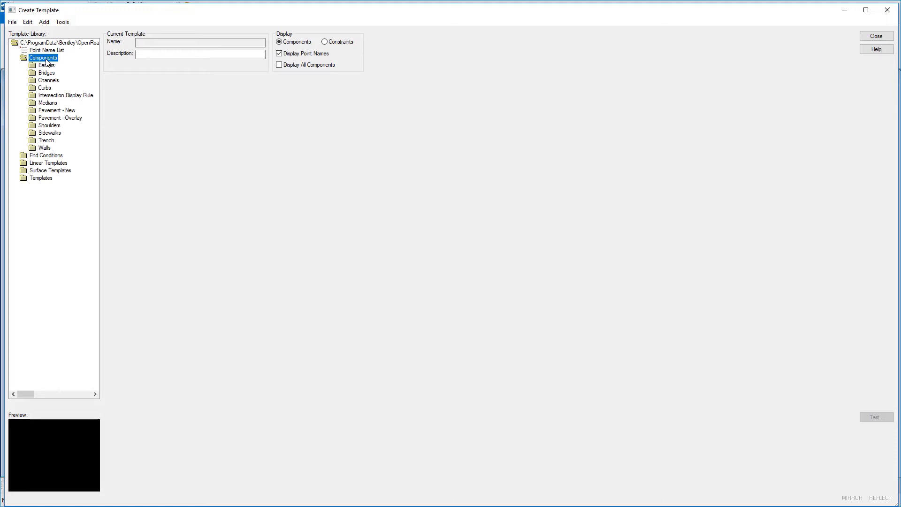
right_click(43, 57)
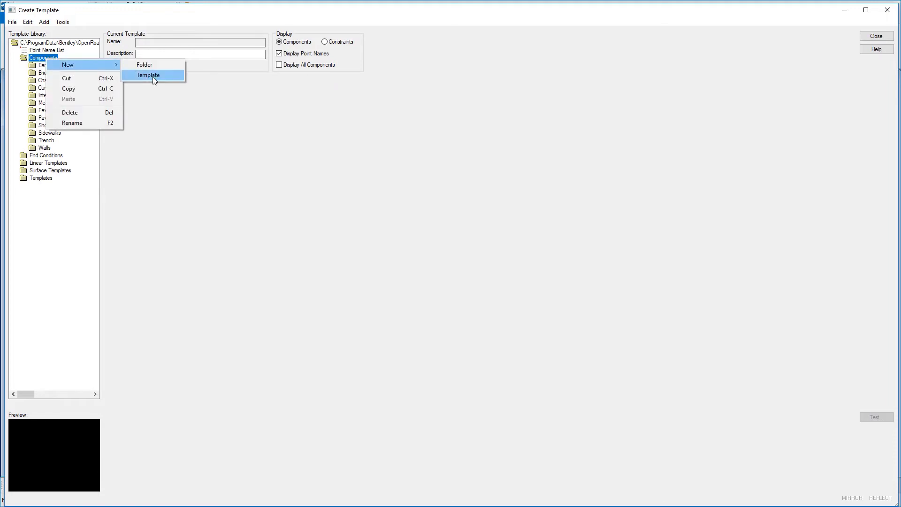
click(148, 75)
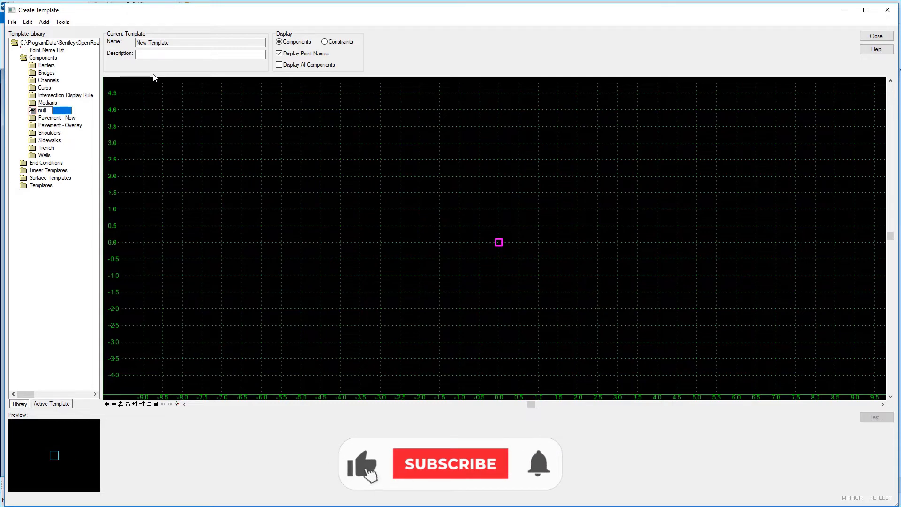
Step: Add a null point named DNC at the template origin 0,0
right_click(368, 256)
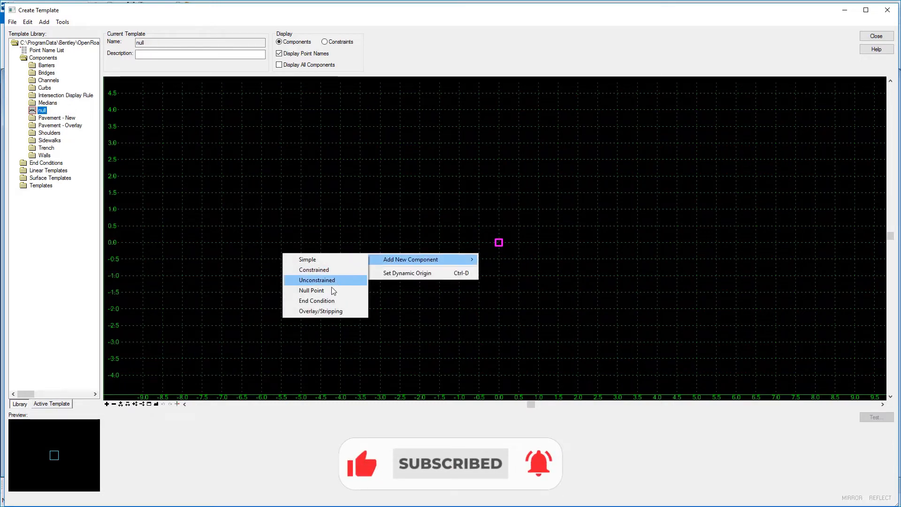
click(312, 290)
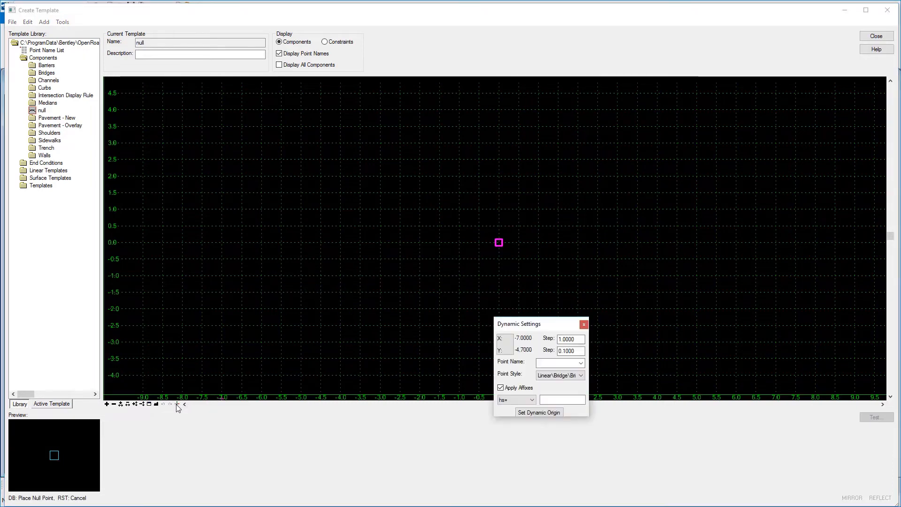
click(581, 363)
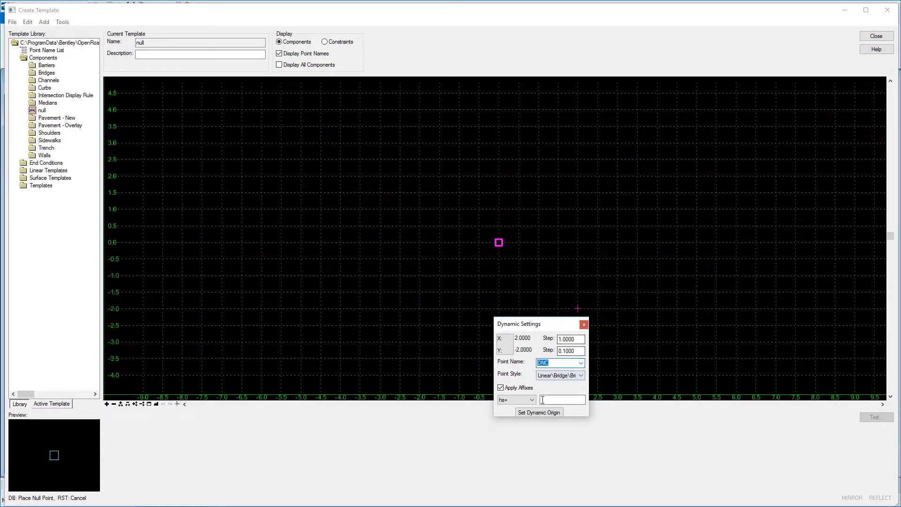
click(529, 399)
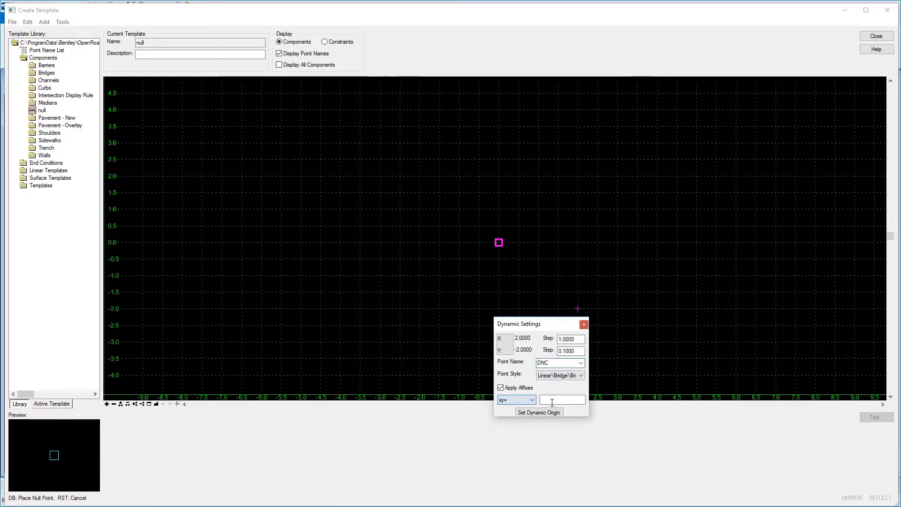
text(0.)
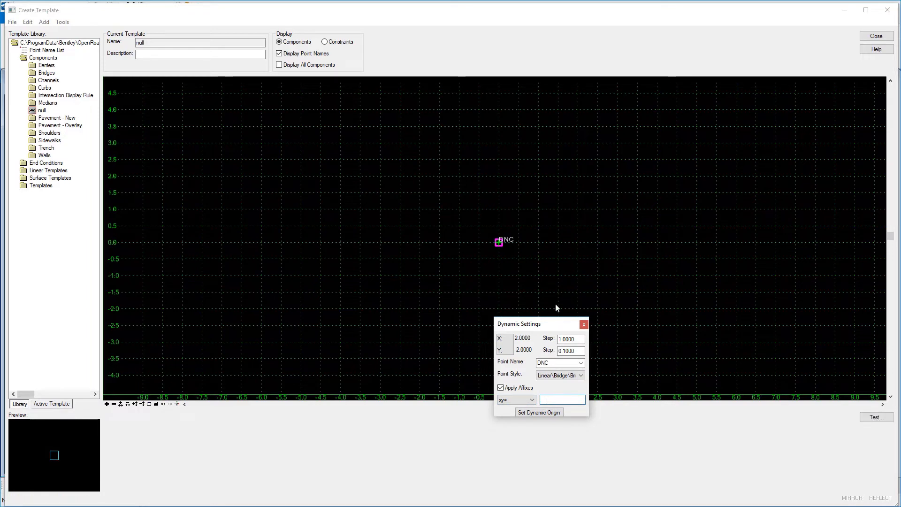
click(584, 325)
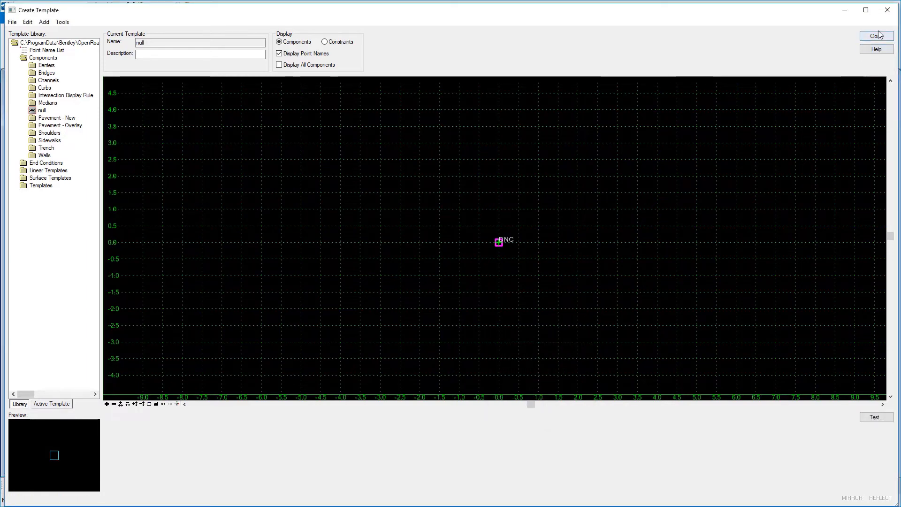
mouse_move(439, 322)
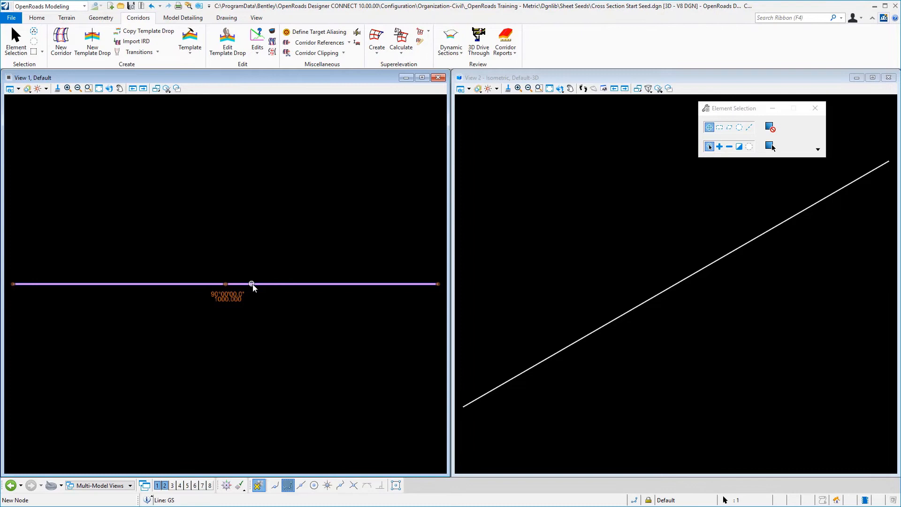
Step: Drop the Components\null template onto the corridor, locked from start to end
click(252, 284)
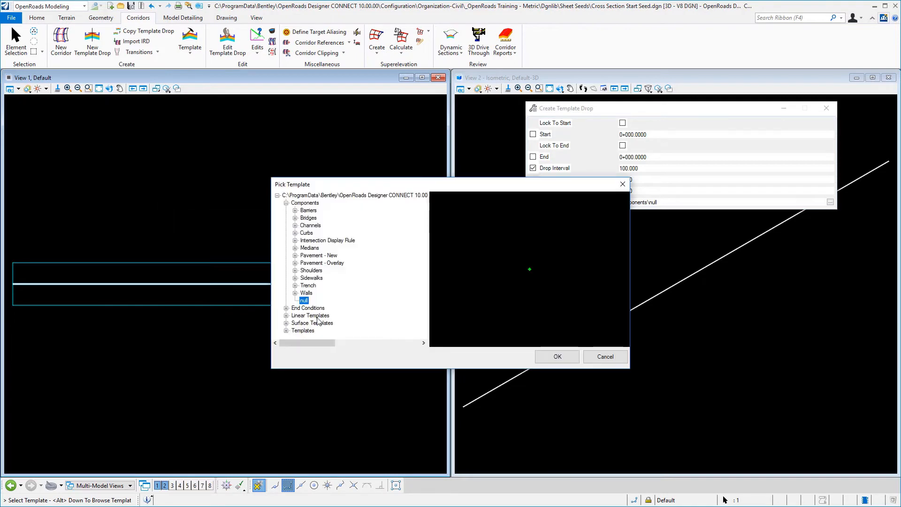
click(556, 356)
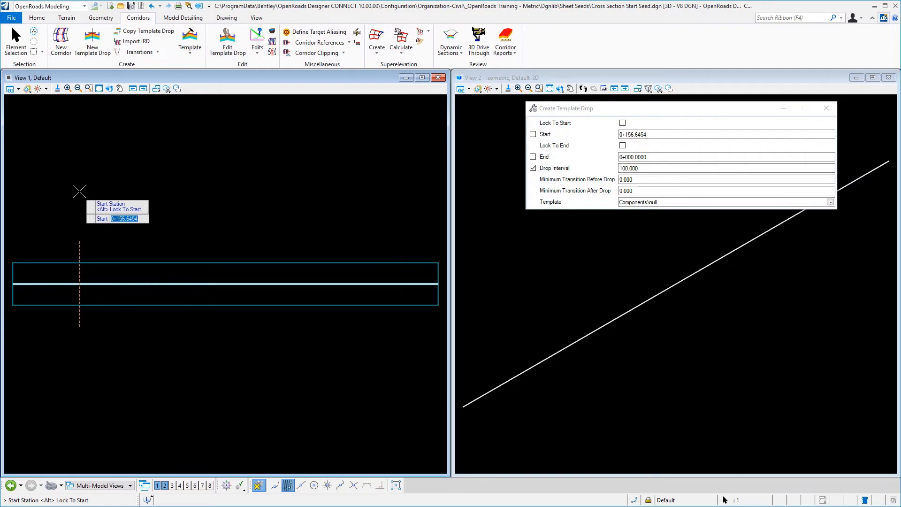
click(622, 122)
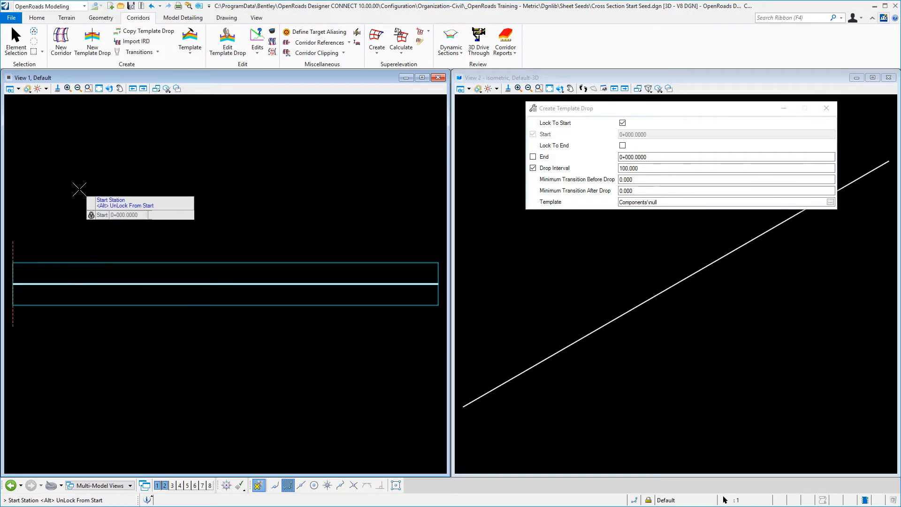
click(623, 146)
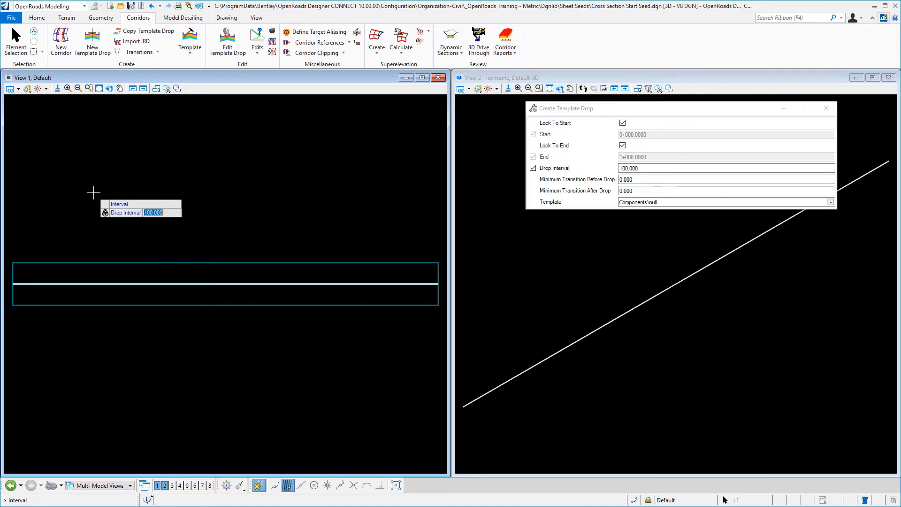
text(500.000)
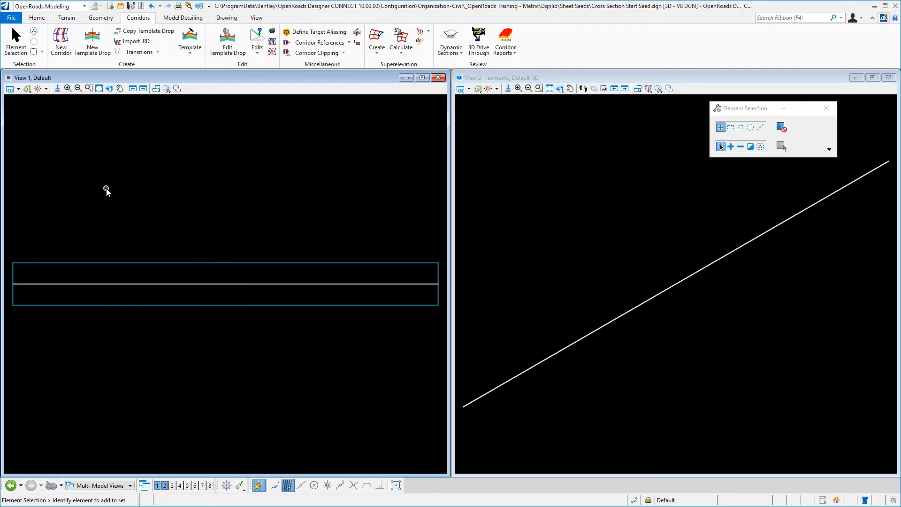
mouse_move(125, 200)
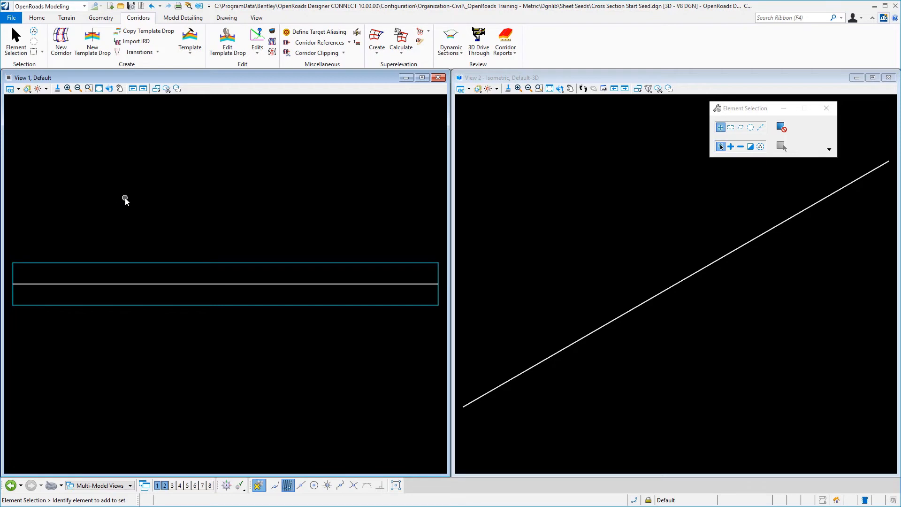
mouse_move(113, 137)
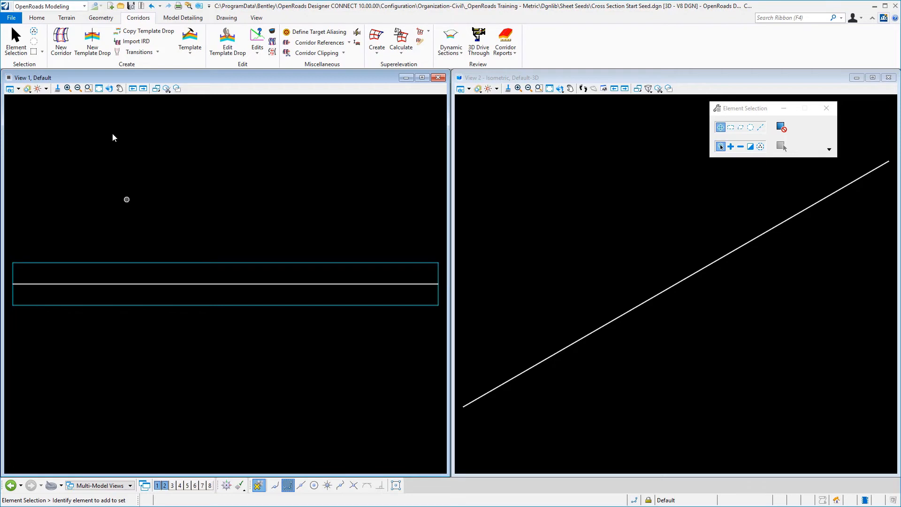
click(36, 18)
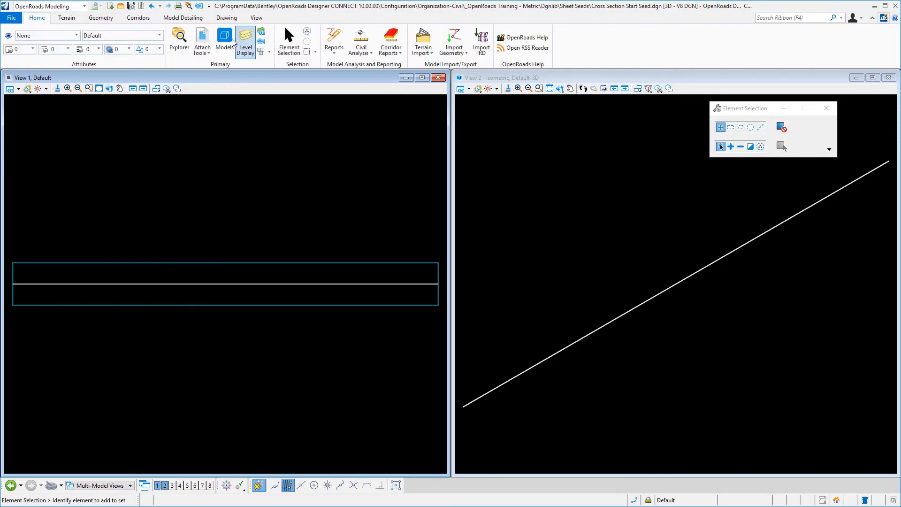
Step: Set the Default-3D model's annotation scale to 1:100 in model Properties
click(225, 40)
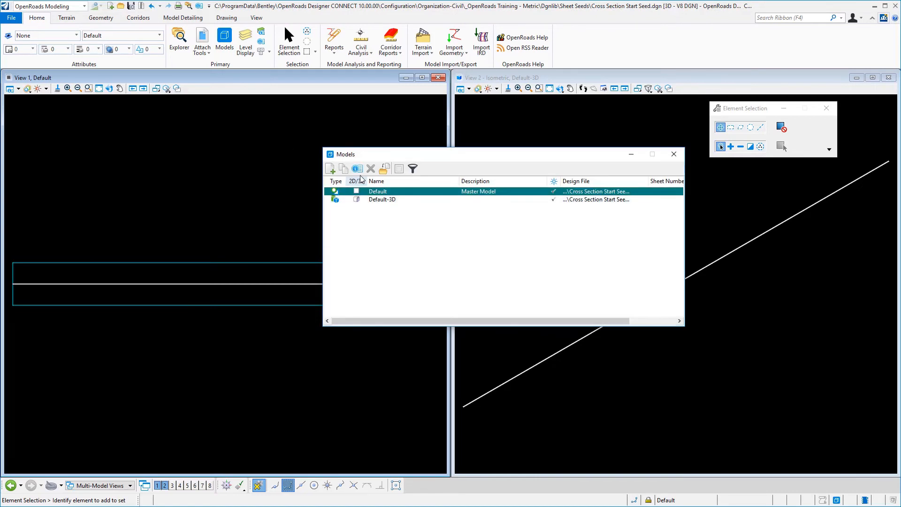
click(357, 168)
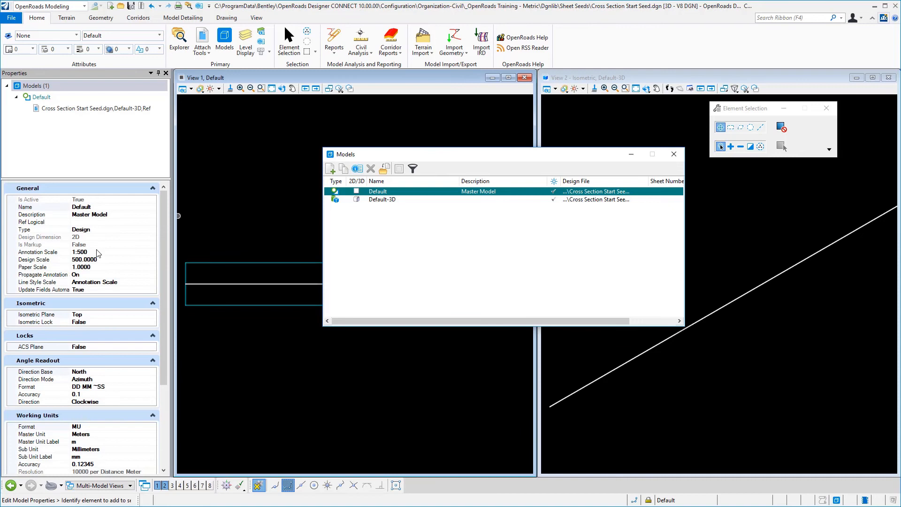
click(152, 251)
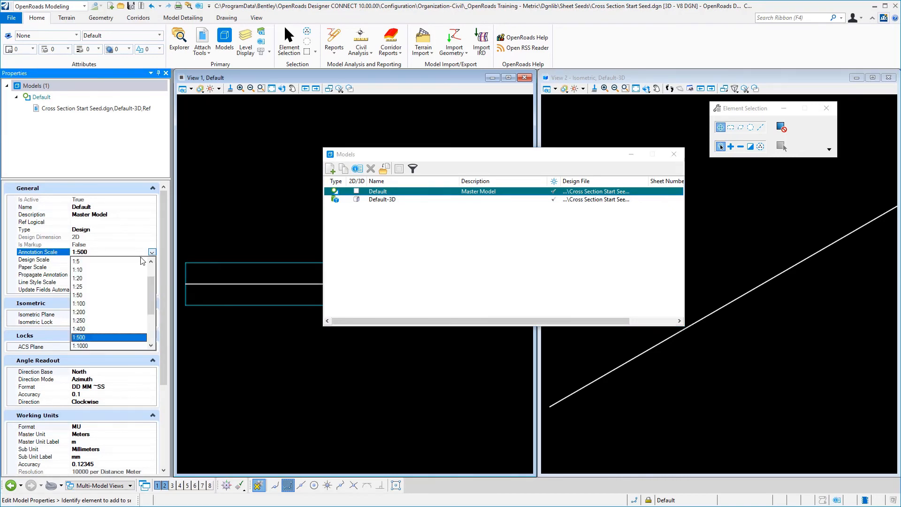
click(79, 303)
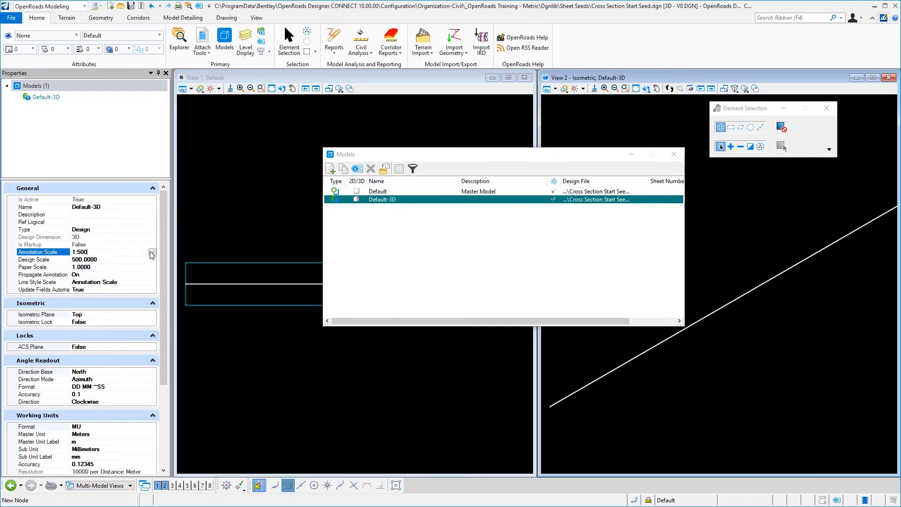
click(152, 252)
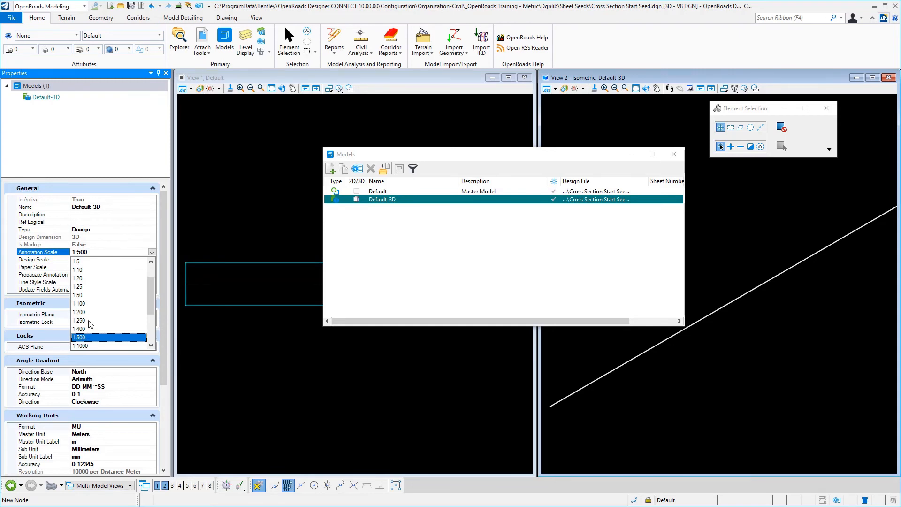
click(79, 303)
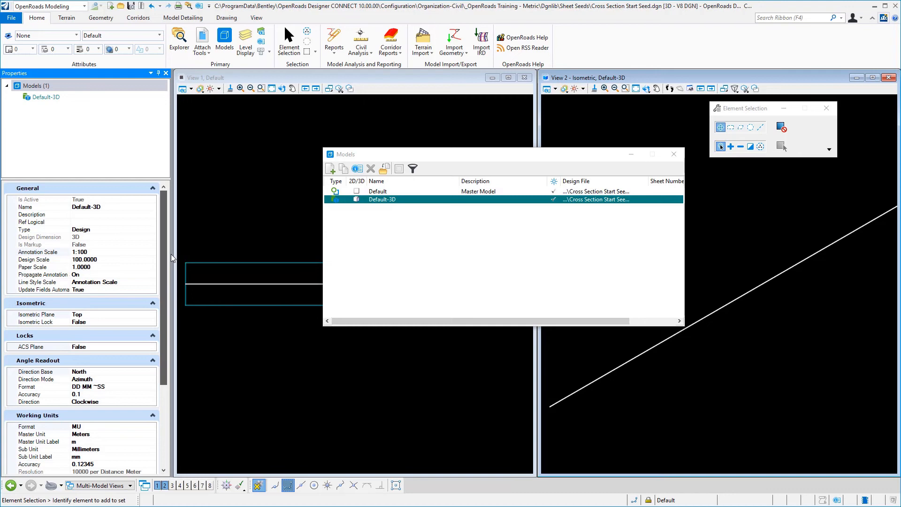
click(378, 191)
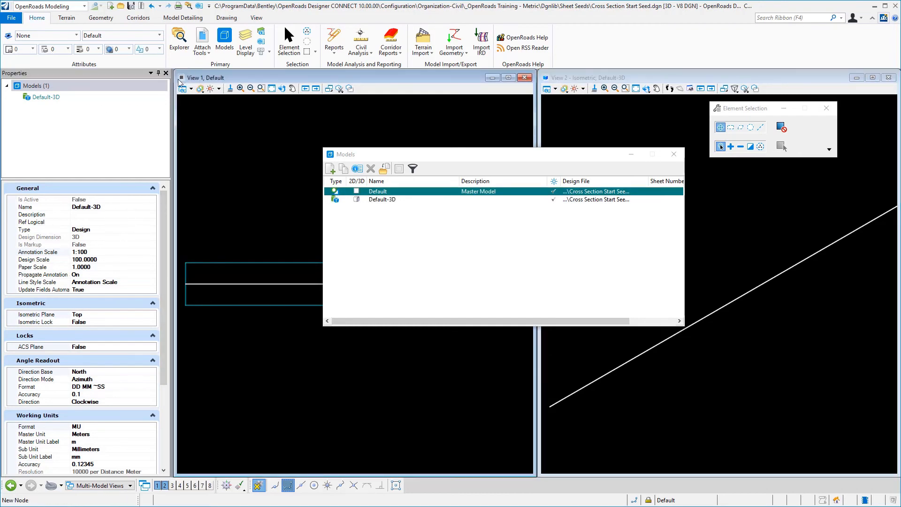
click(166, 73)
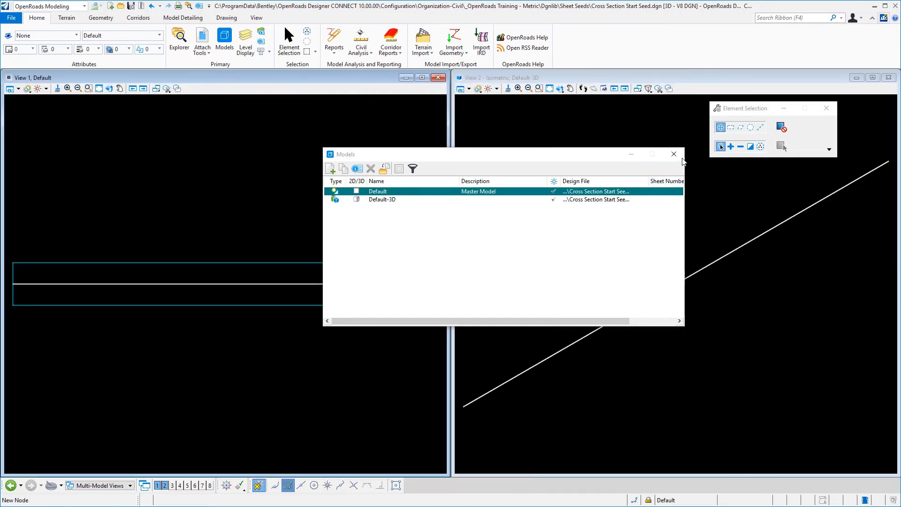
Step: Close the Models dialog and save settings into the design file
click(673, 154)
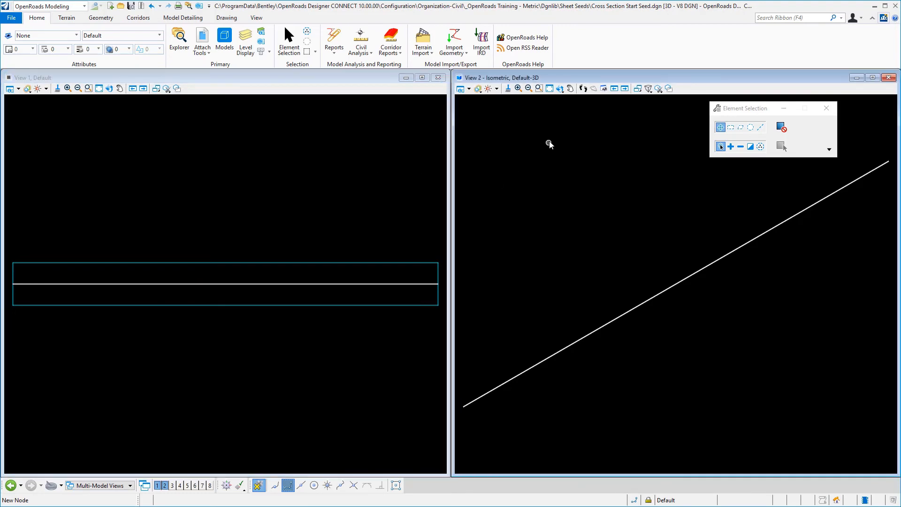
mouse_move(554, 146)
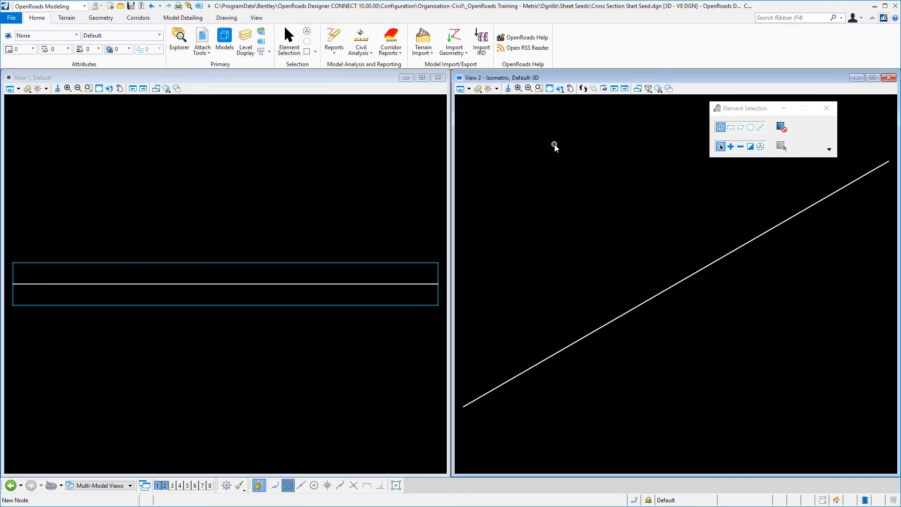
mouse_move(131, 7)
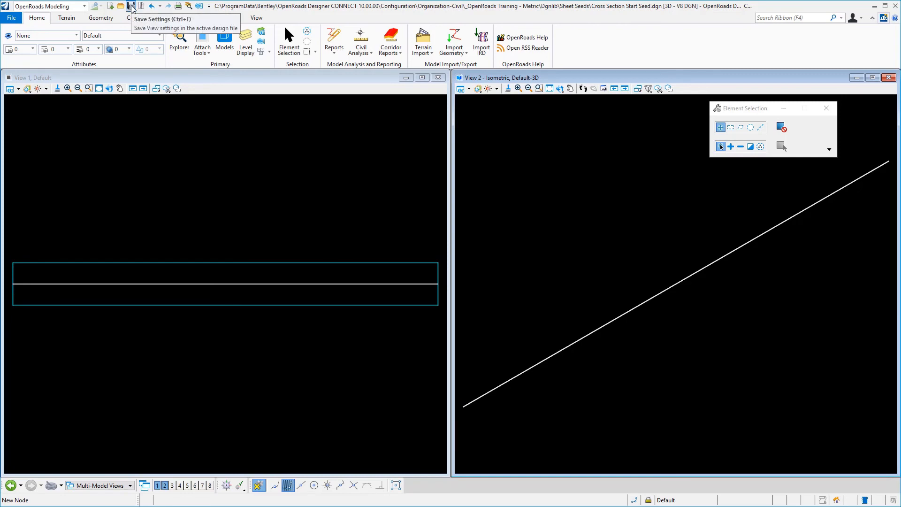
click(131, 6)
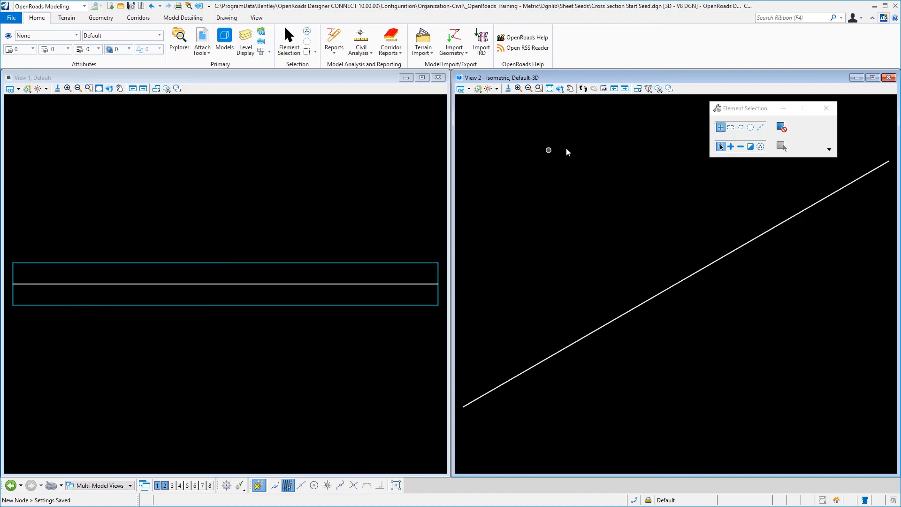
mouse_move(548, 151)
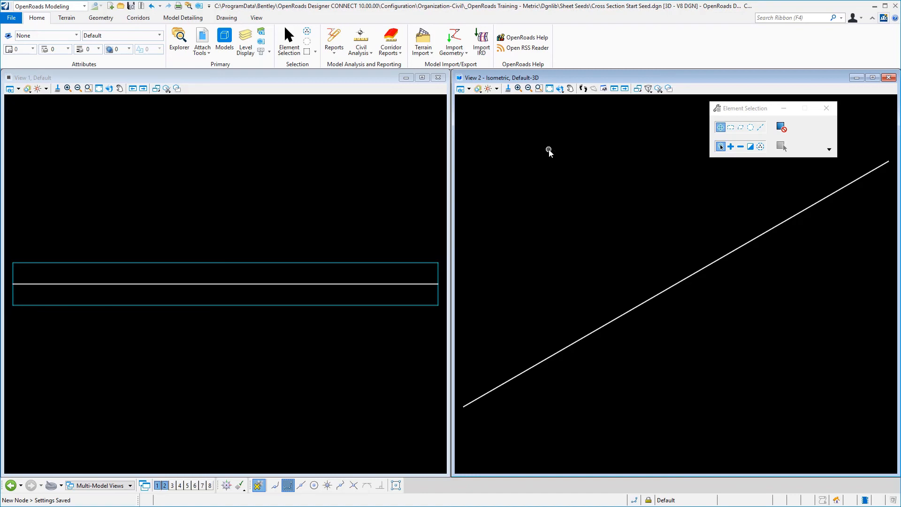
mouse_move(574, 178)
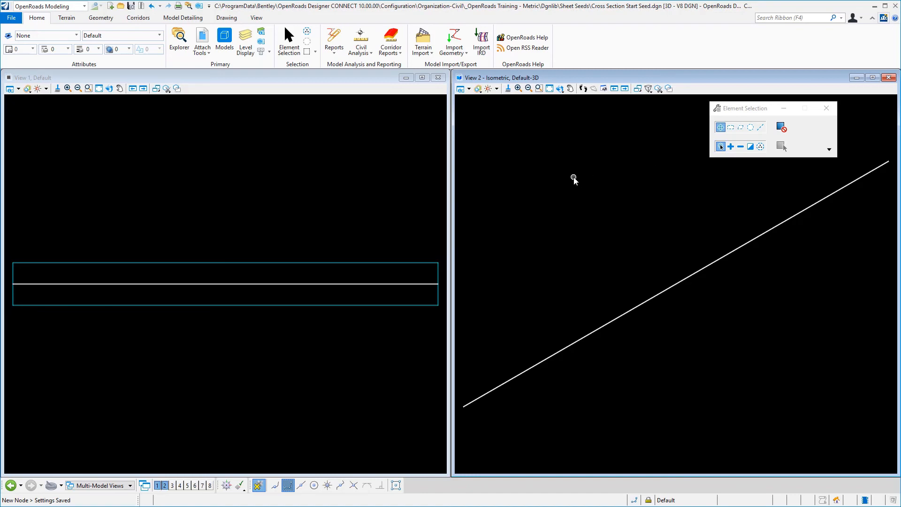